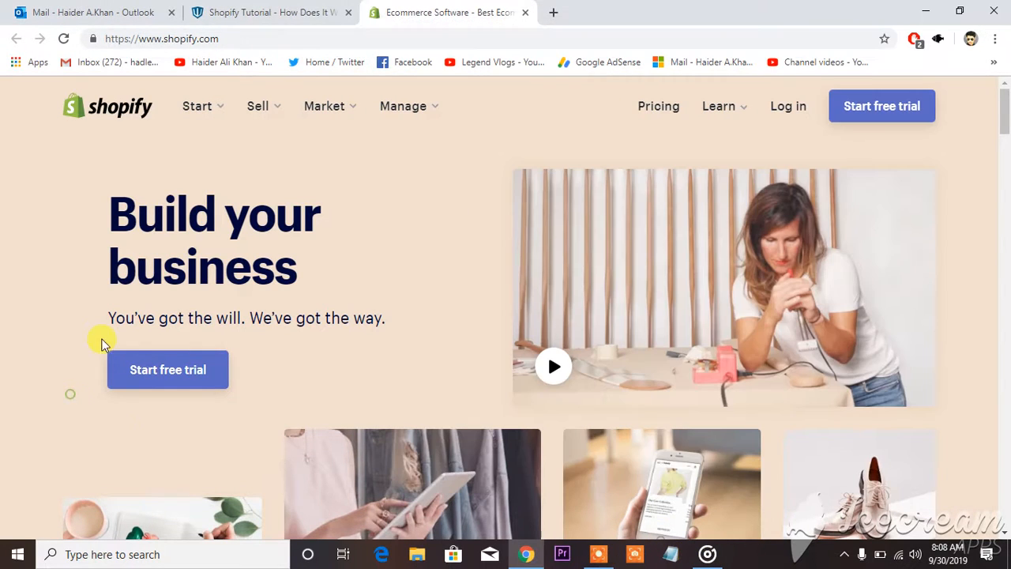
pyautogui.moveTo(267, 49)
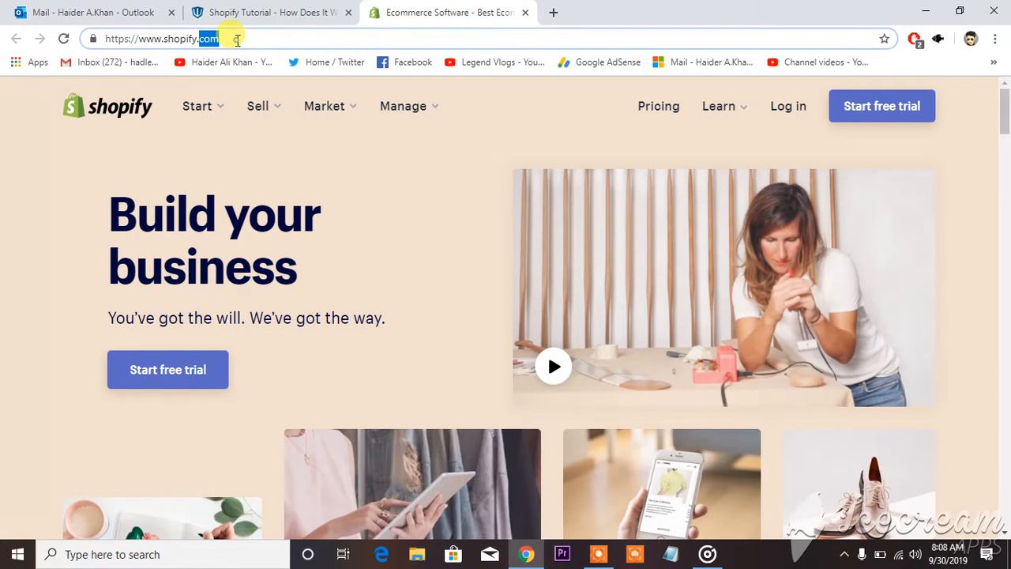
pyautogui.moveTo(881, 105)
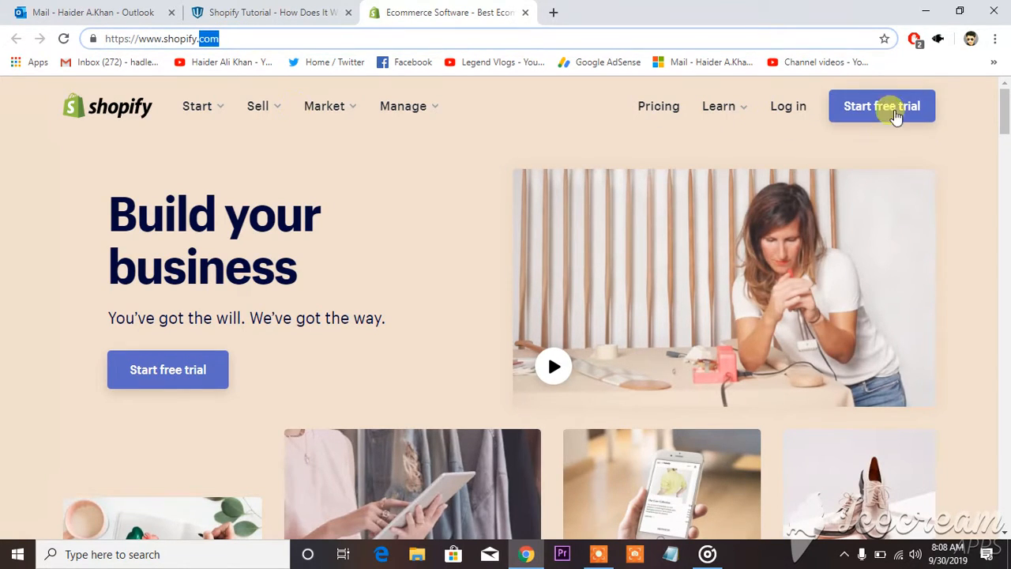
pyautogui.click(881, 106)
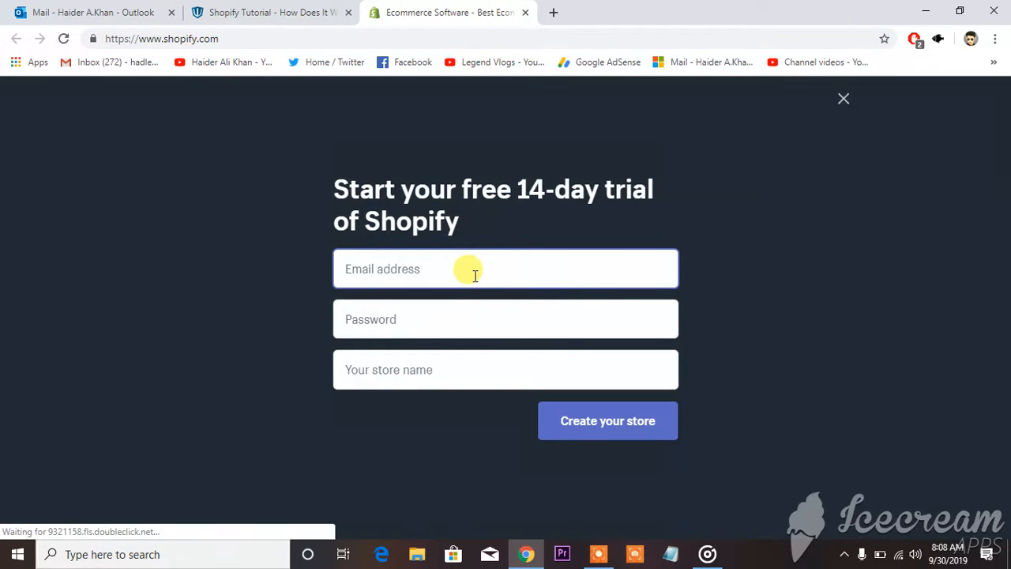
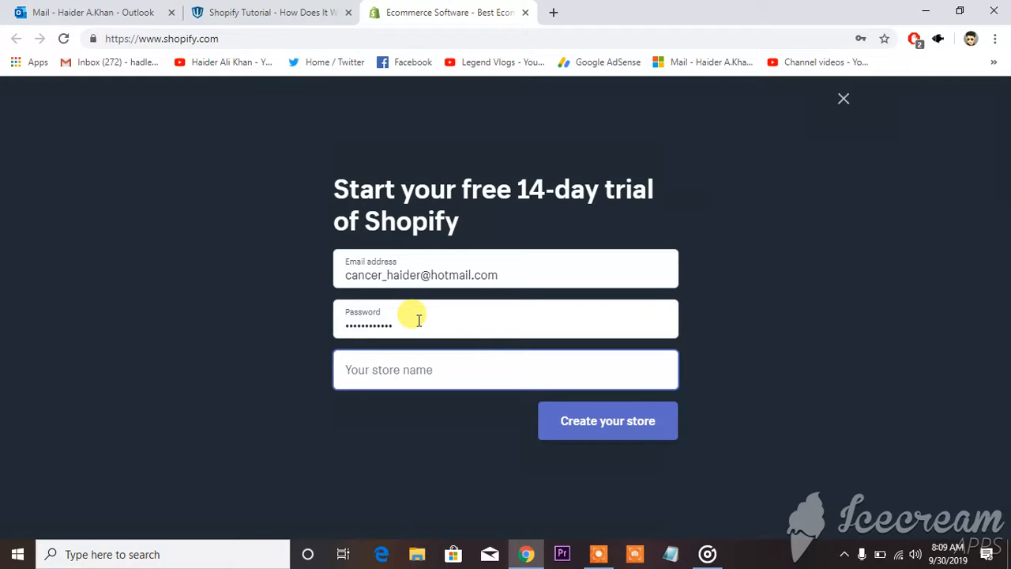
# Enter the store name 'HAK Store 1', correcting the partial name, and submit the signup
pyautogui.click(505, 370)
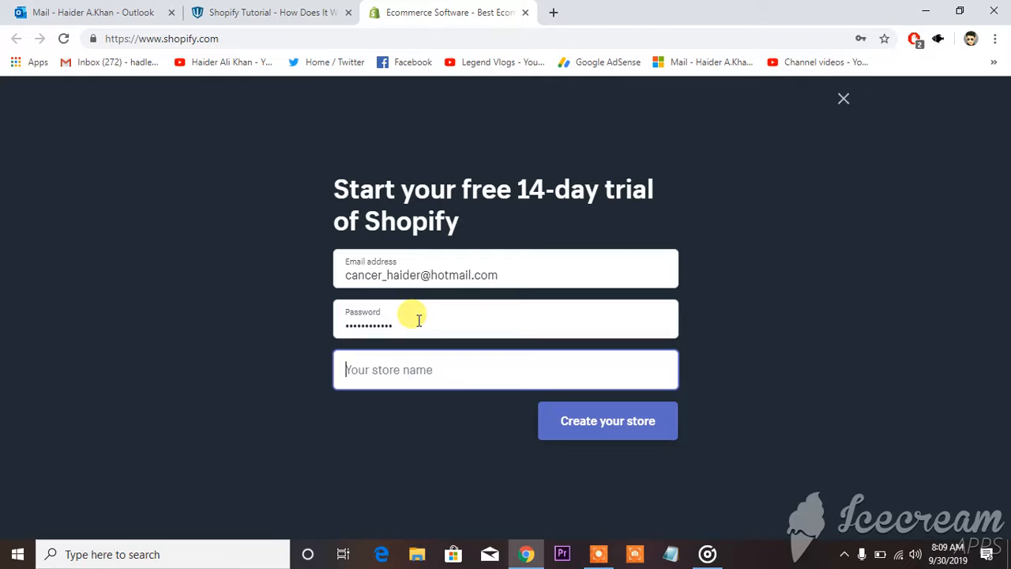
pyautogui.write('HAK stor')
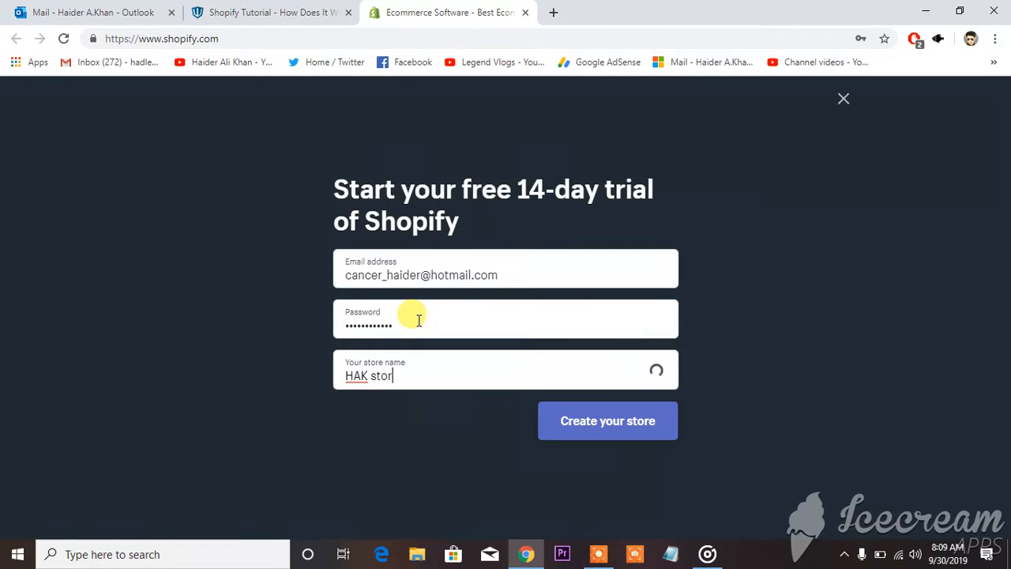
pyautogui.press('Backspace')
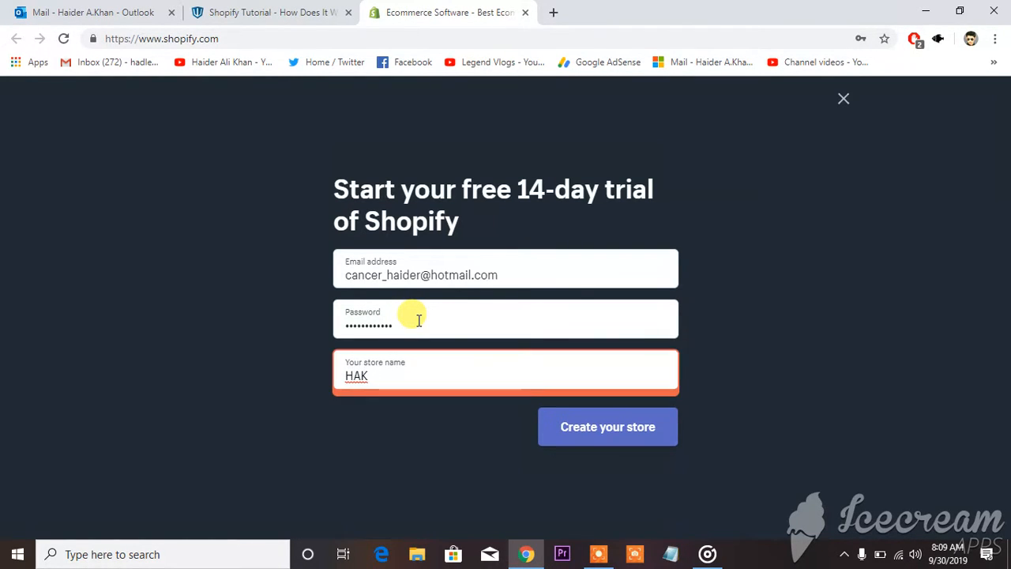
pyautogui.click(606, 427)
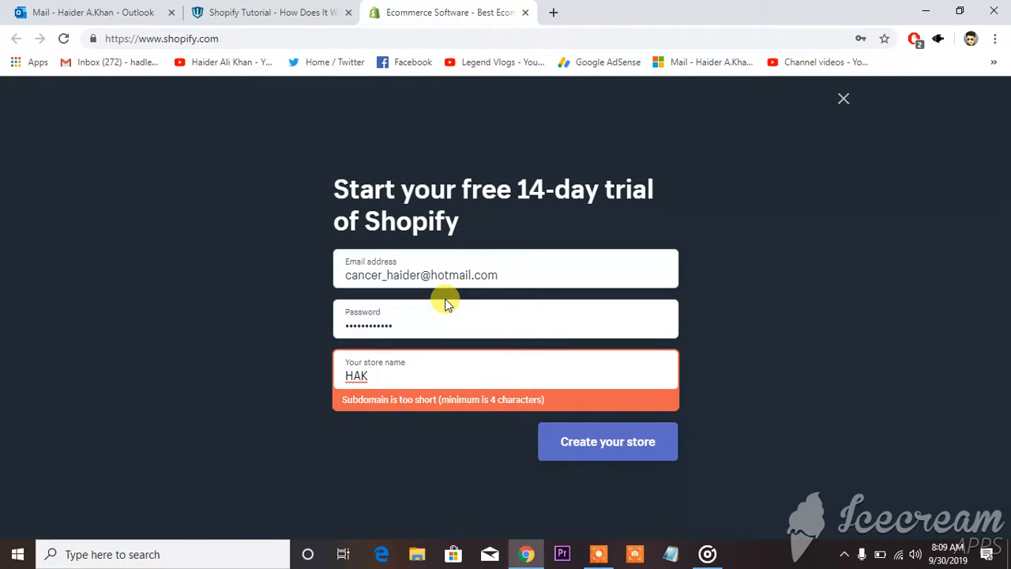
pyautogui.write('Store')
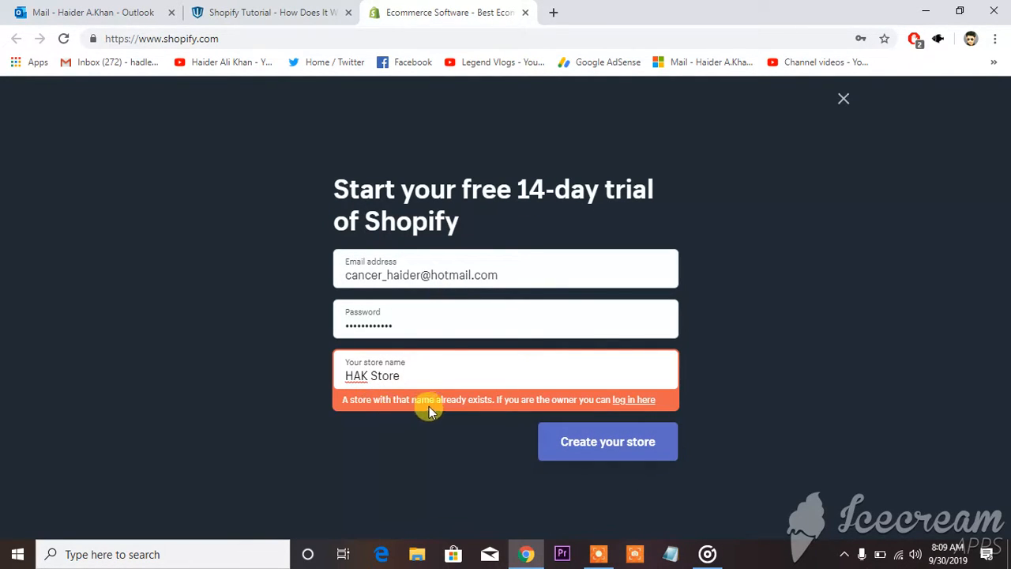
pyautogui.moveTo(593, 409)
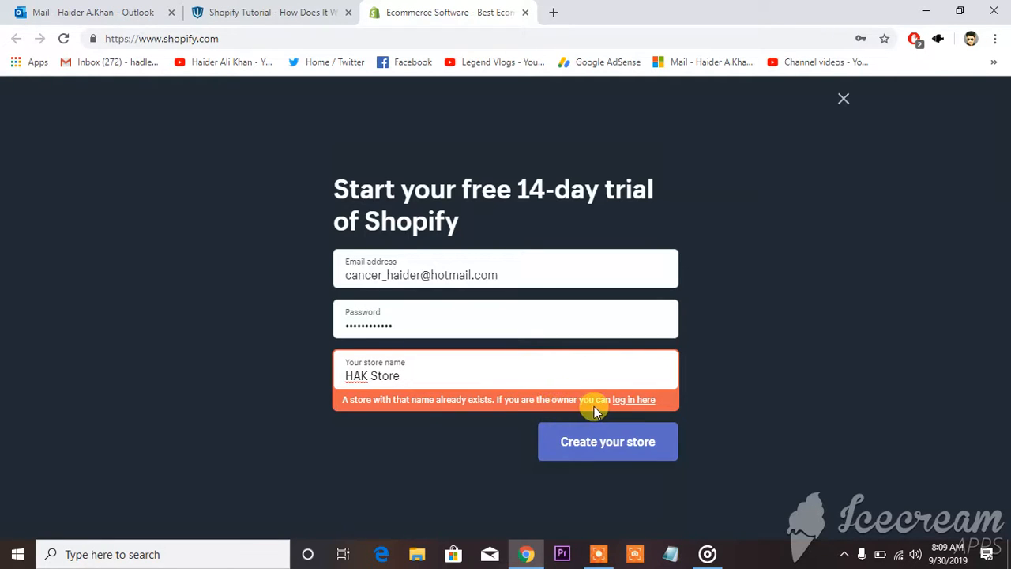
pyautogui.write('1')
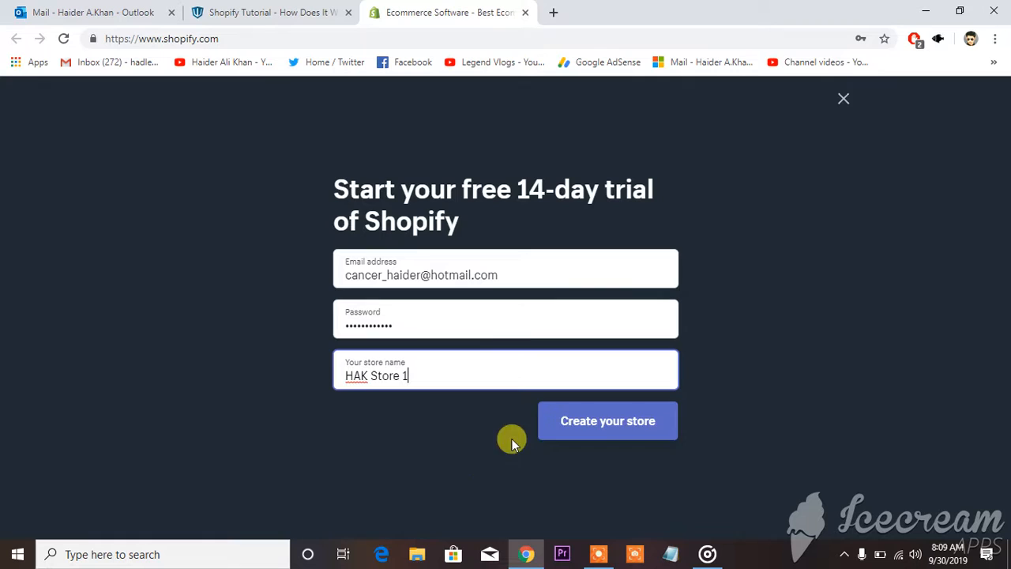
pyautogui.click(607, 420)
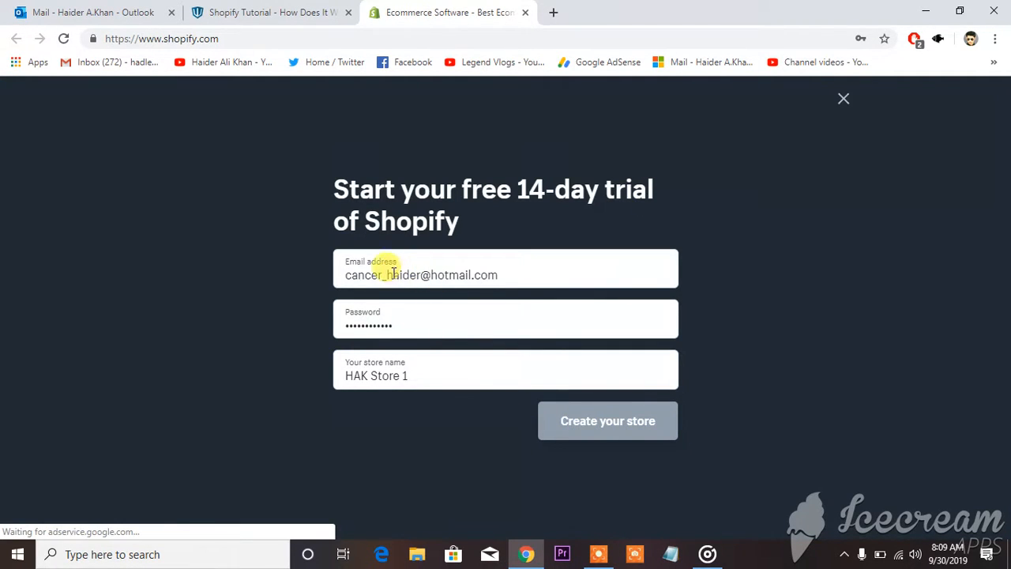
# Confirm Create your store so Shopify begins building HAK Store 1
pyautogui.click(607, 421)
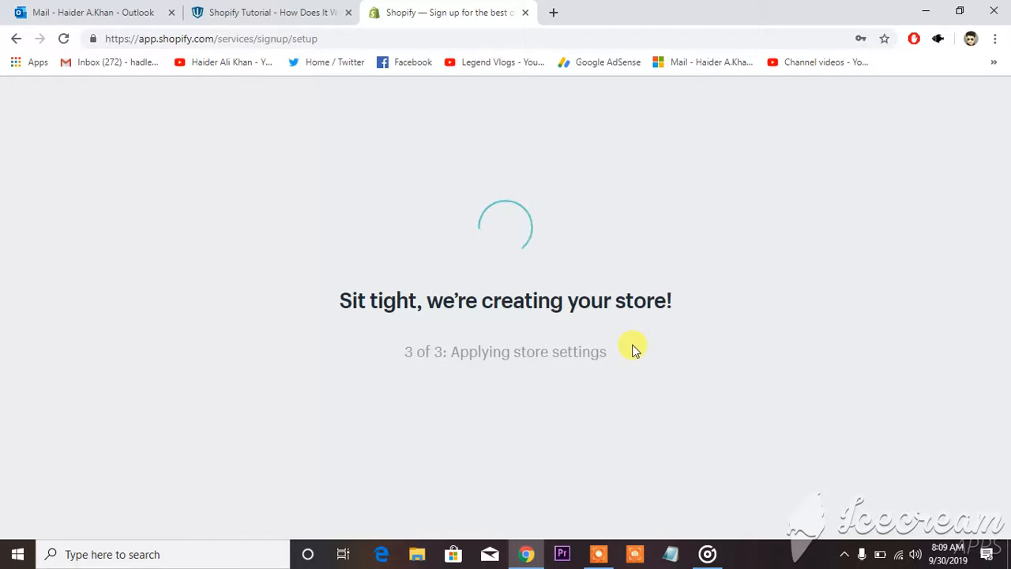
pyautogui.moveTo(594, 356)
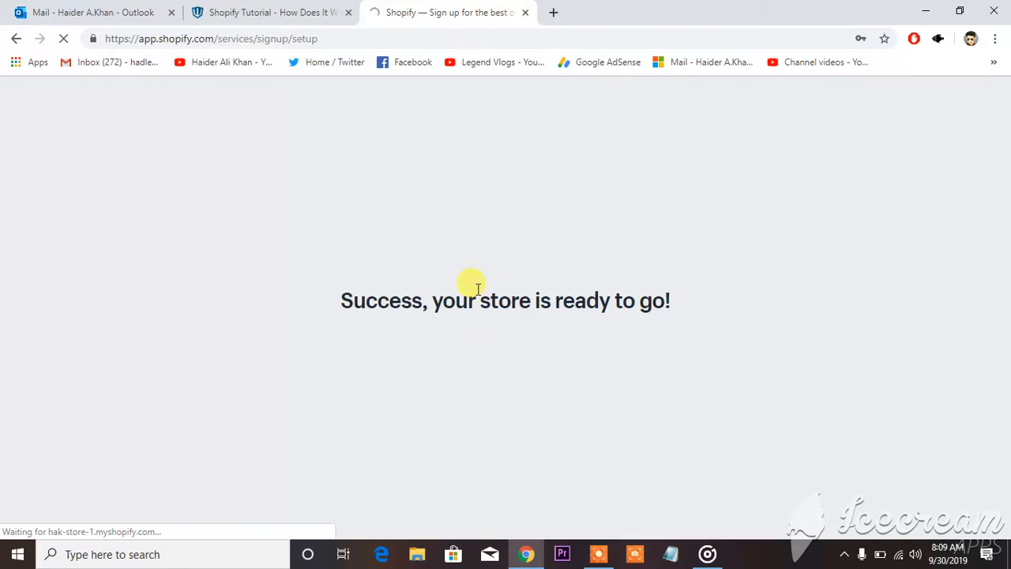
pyautogui.moveTo(613, 331)
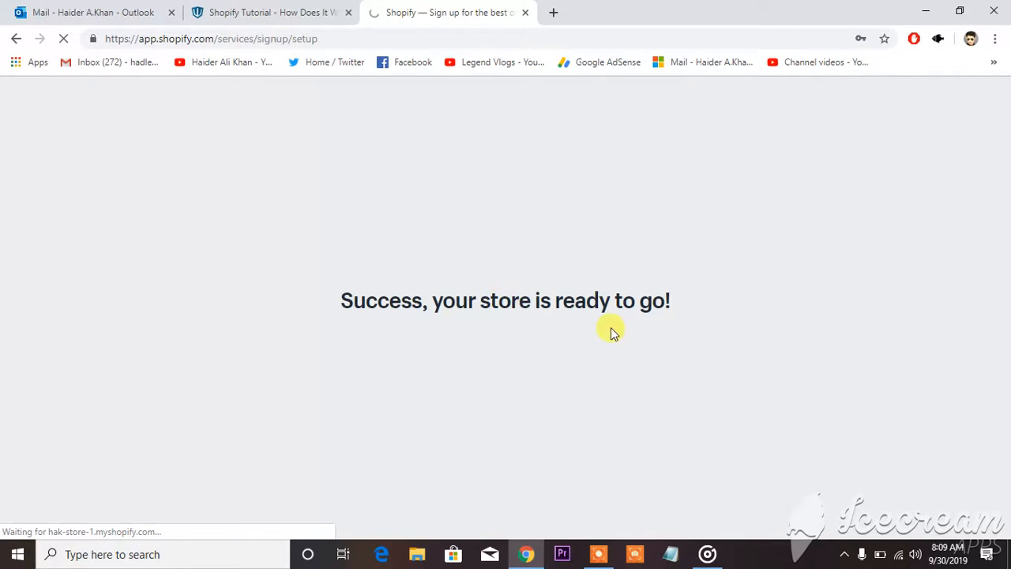
pyautogui.moveTo(345, 299)
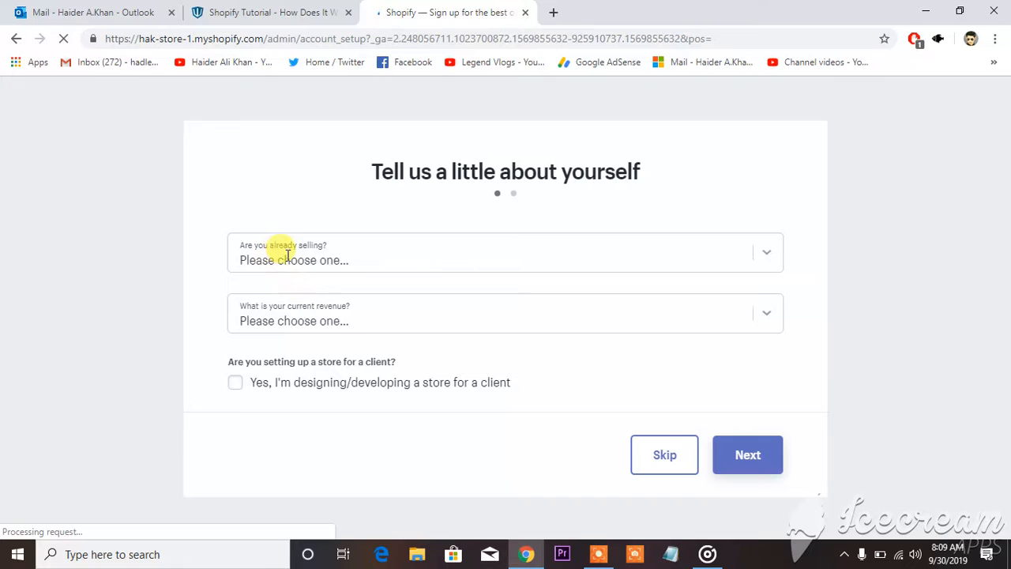
# Answer 'I sell with a different system' for current selling status
pyautogui.click(505, 259)
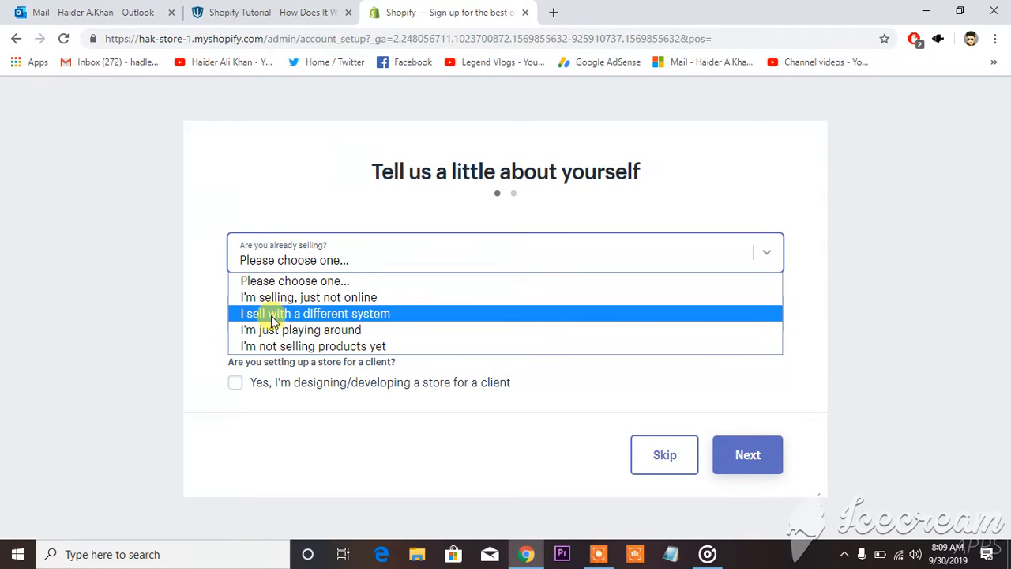
pyautogui.moveTo(300, 330)
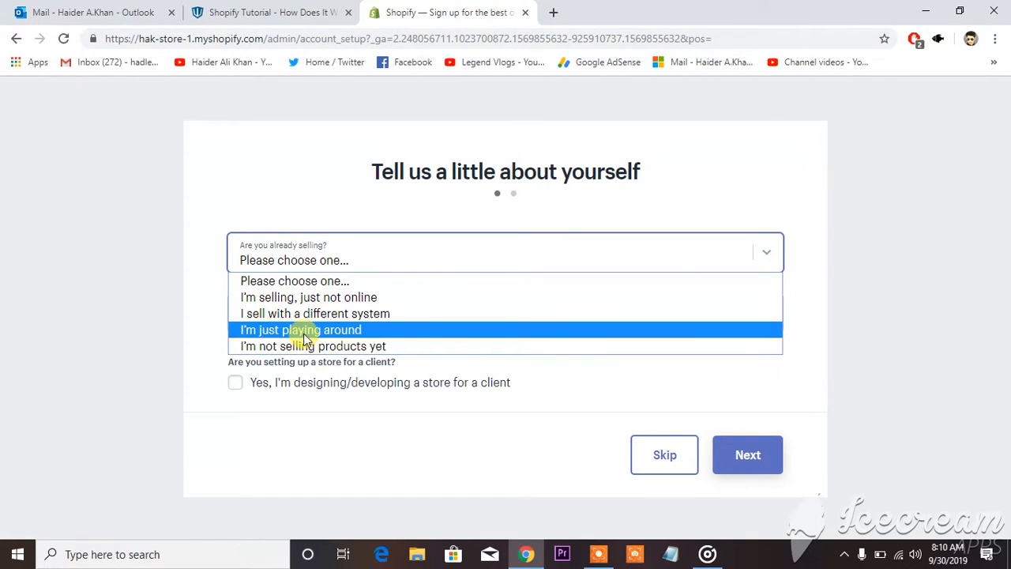
pyautogui.moveTo(312, 345)
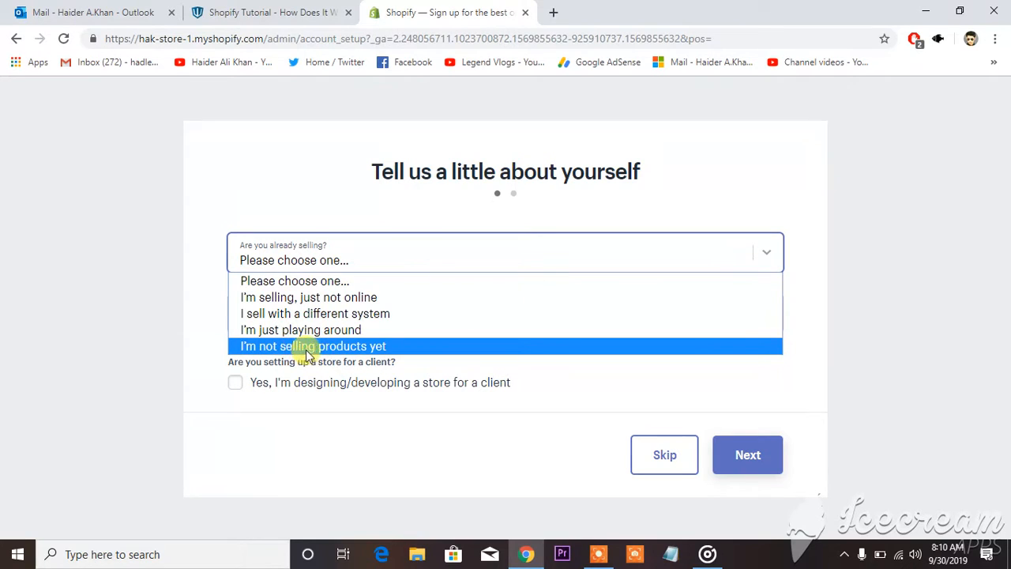
pyautogui.click(316, 313)
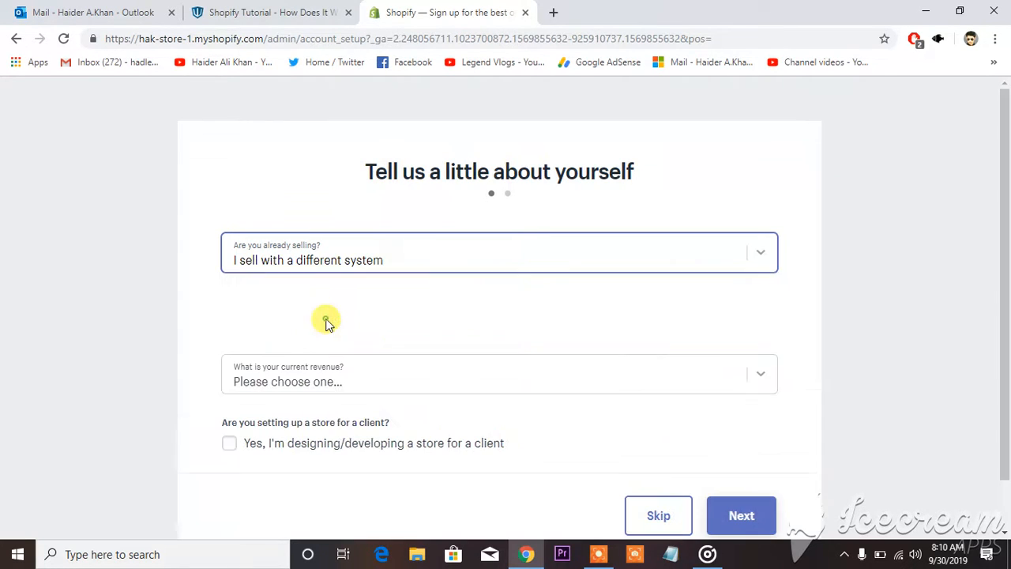
pyautogui.click(499, 259)
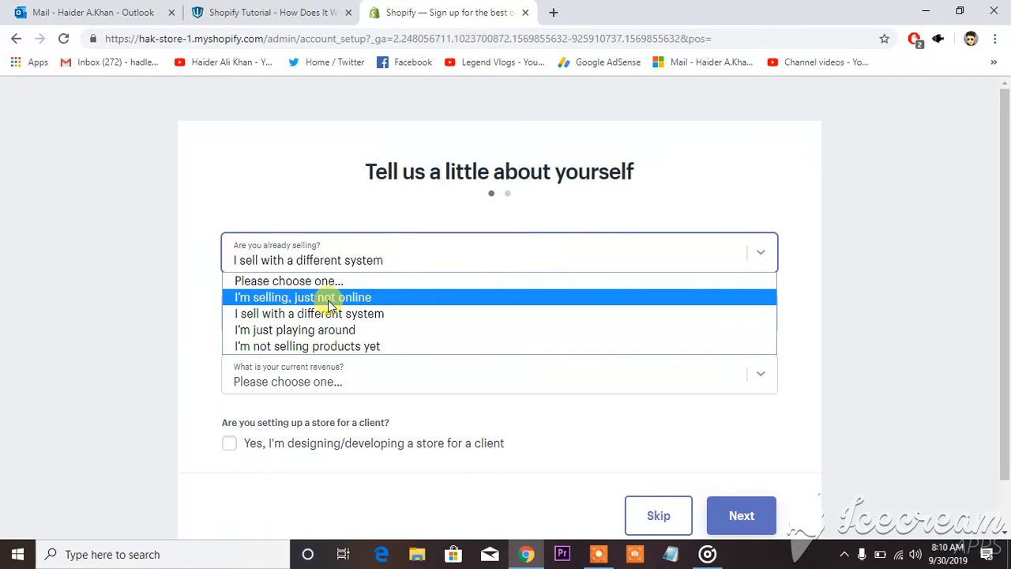
pyautogui.click(309, 312)
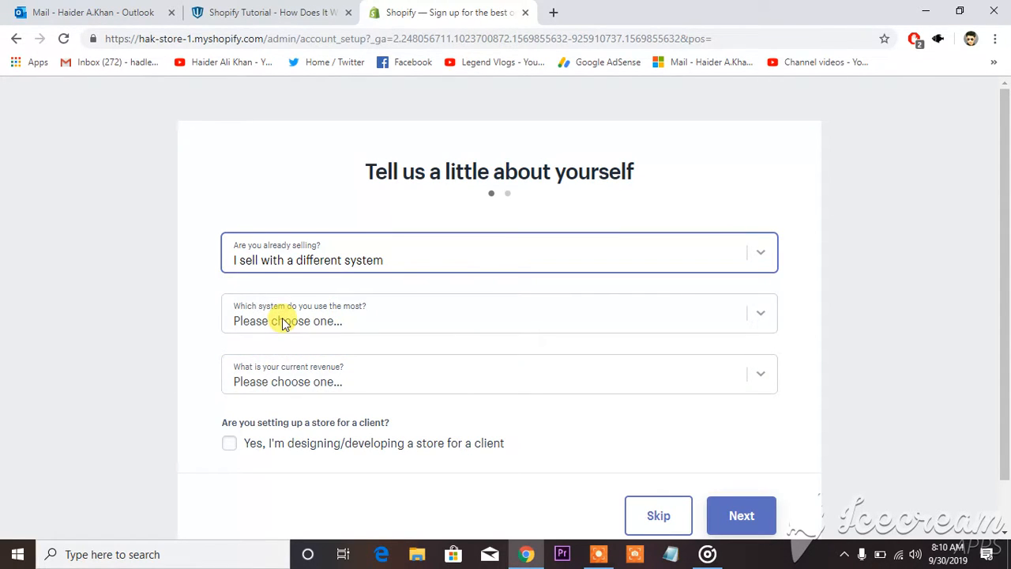
# Choose GoDaddy as the system used the most
pyautogui.click(499, 319)
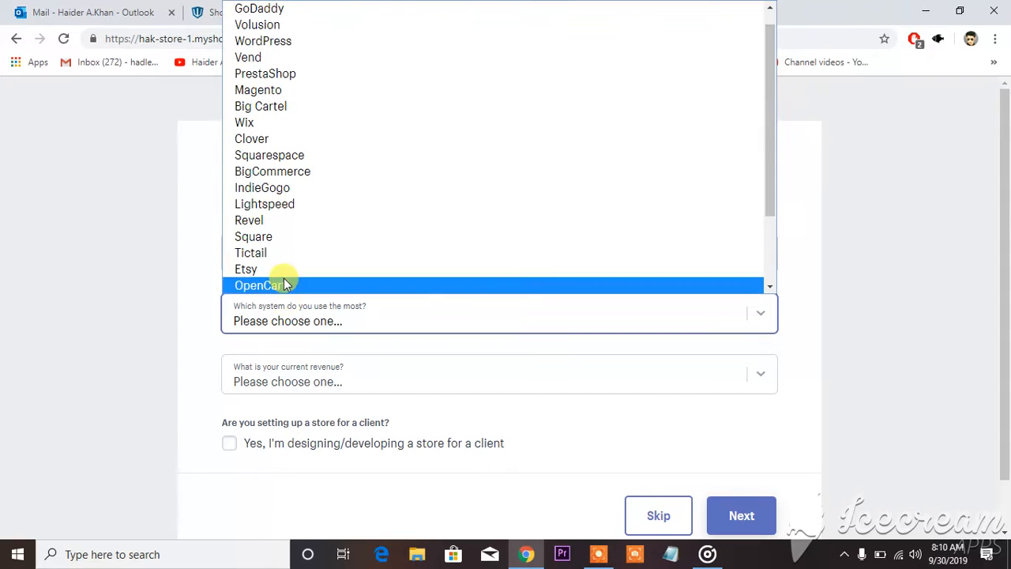
pyautogui.moveTo(293, 139)
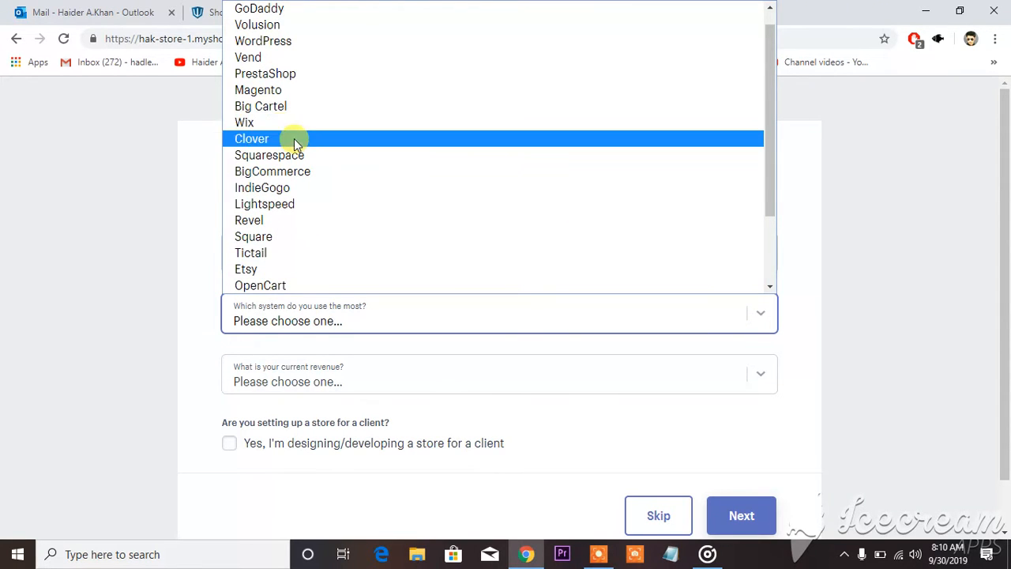
pyautogui.moveTo(292, 15)
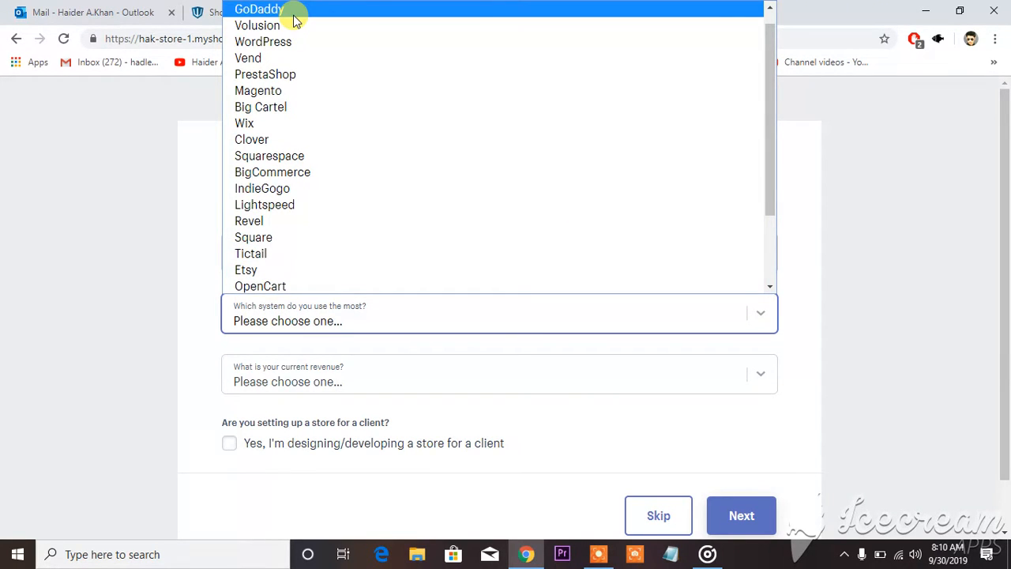
pyautogui.click(259, 10)
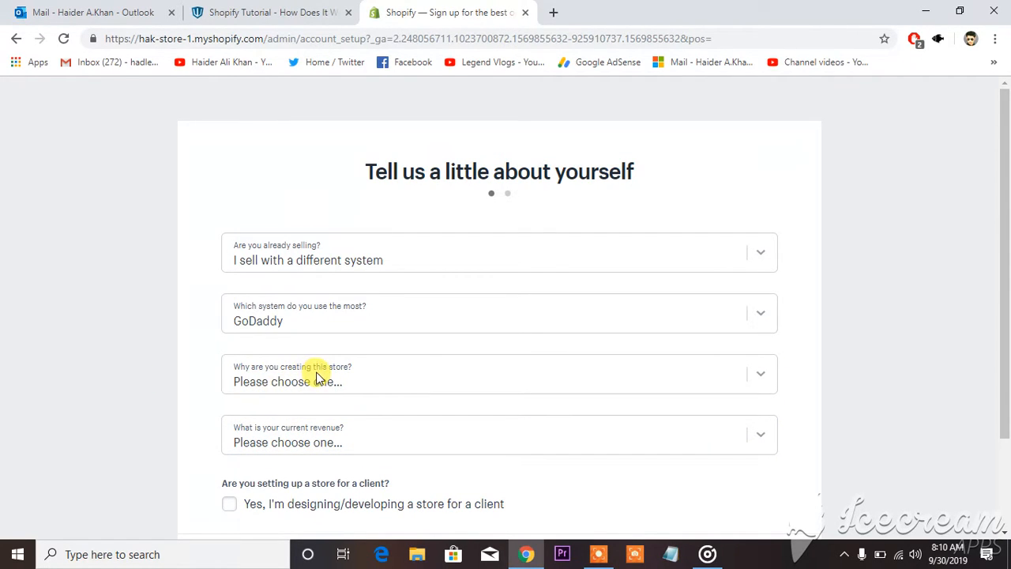
# Select moving an existing business, revenue up to Rs.5,000 PKR, and designing for a client
pyautogui.click(499, 373)
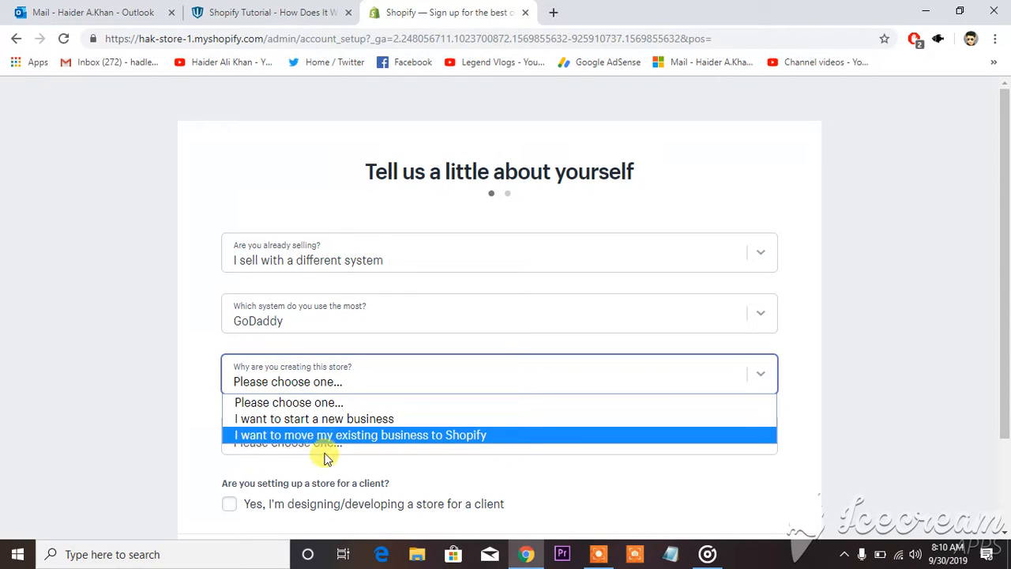
pyautogui.moveTo(430, 442)
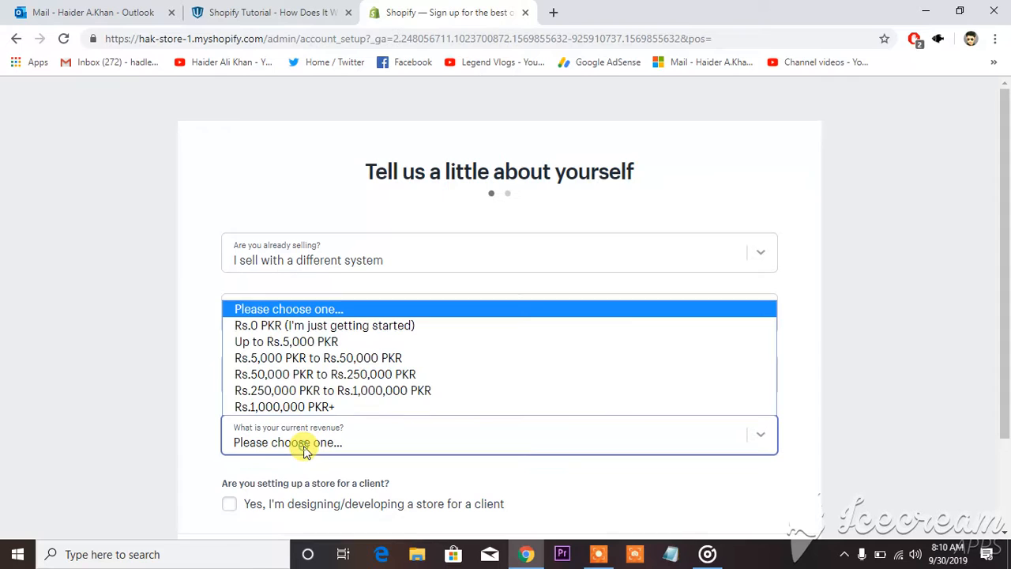
pyautogui.moveTo(300, 326)
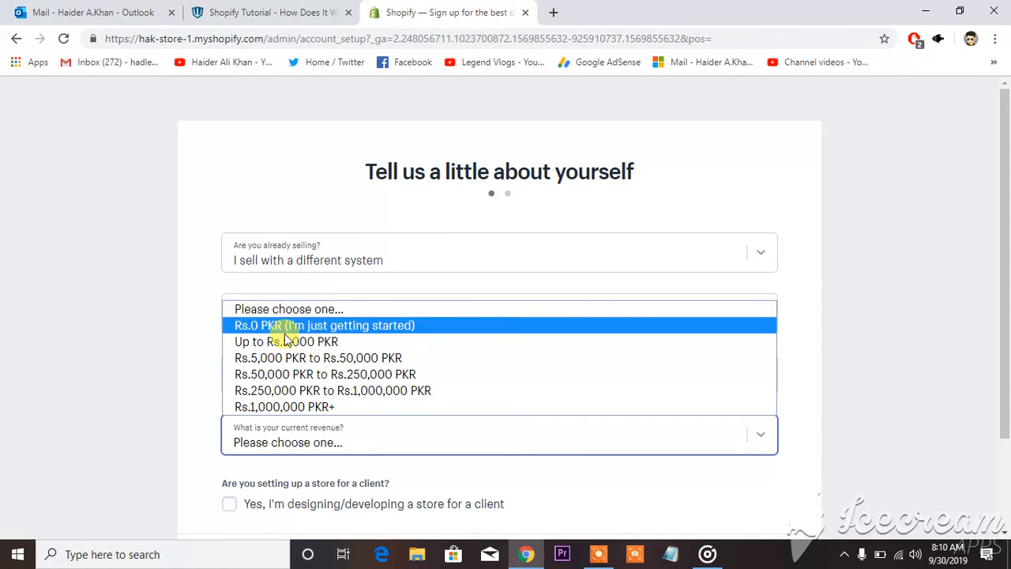
pyautogui.moveTo(285, 341)
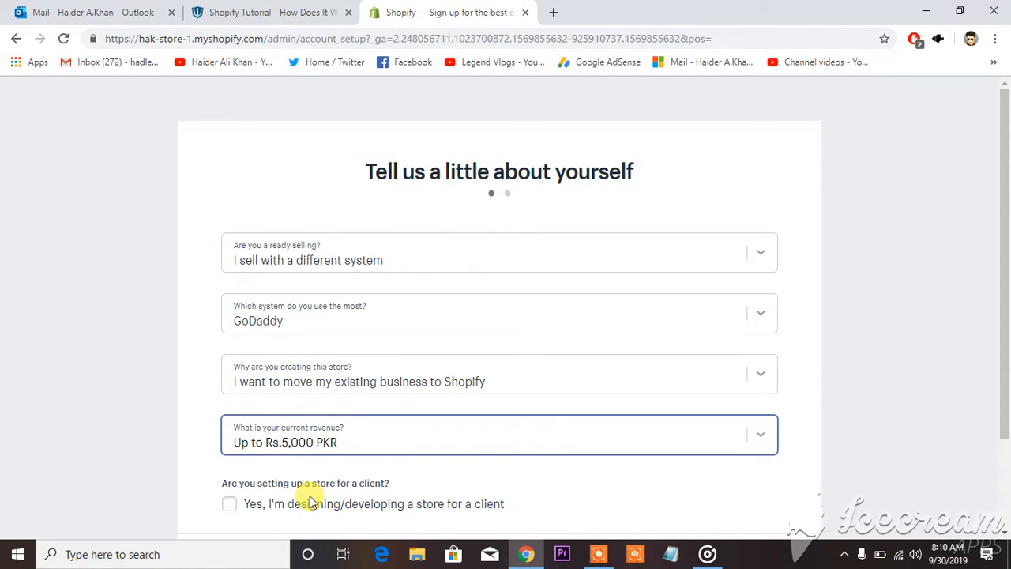
pyautogui.scroll(-3)
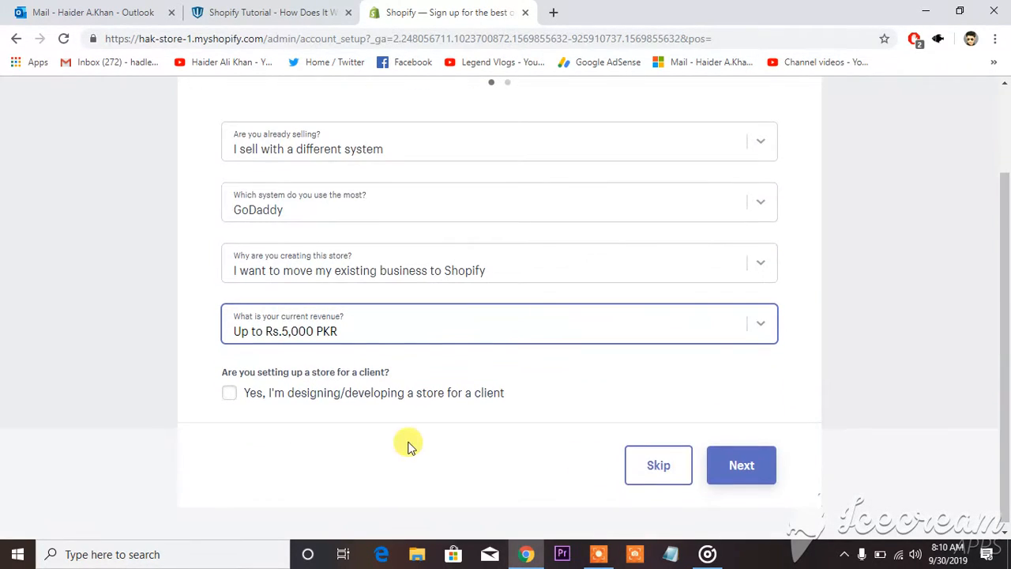
pyautogui.moveTo(268, 398)
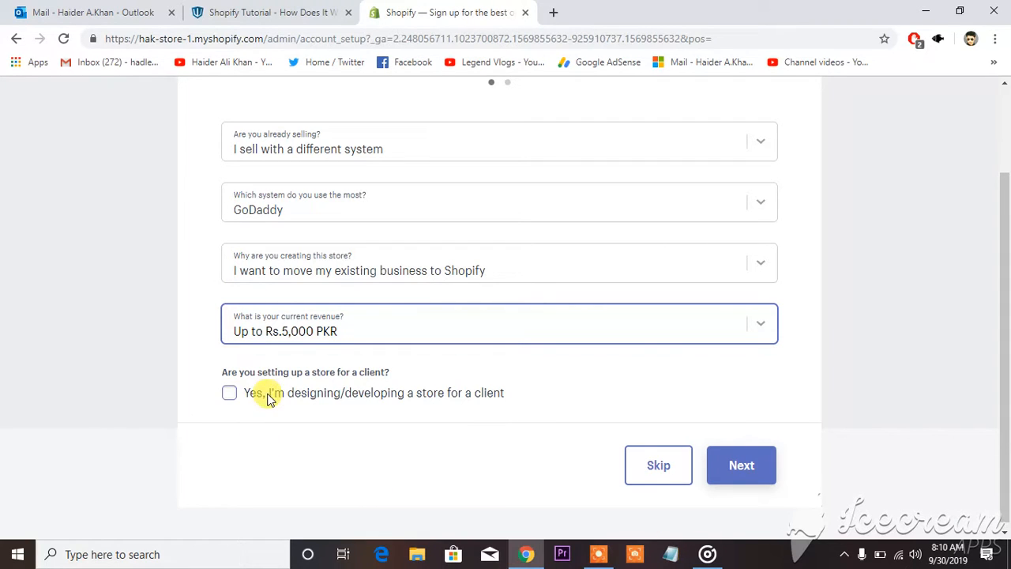
pyautogui.click(229, 392)
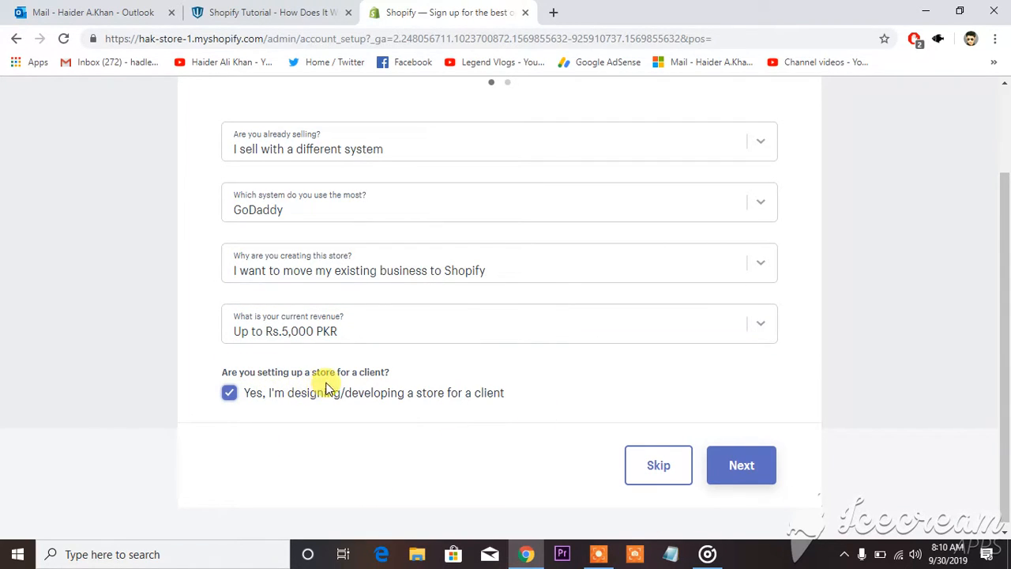
pyautogui.moveTo(815, 464)
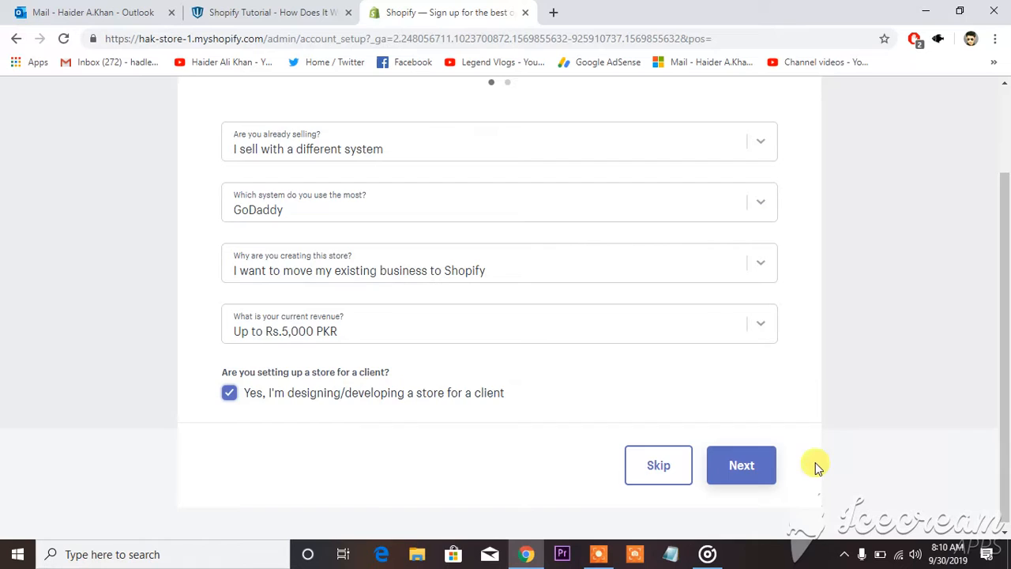
pyautogui.click(741, 464)
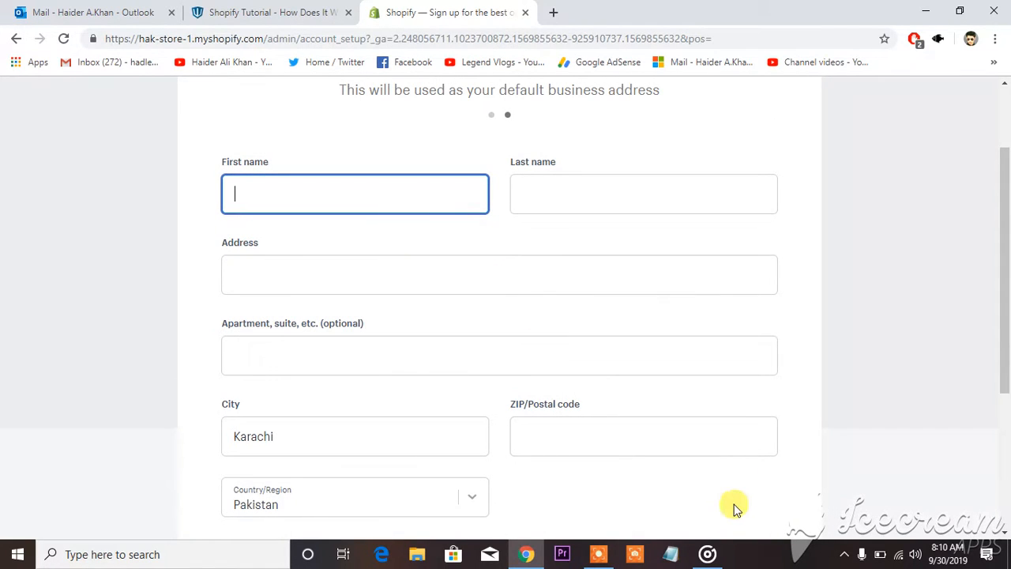
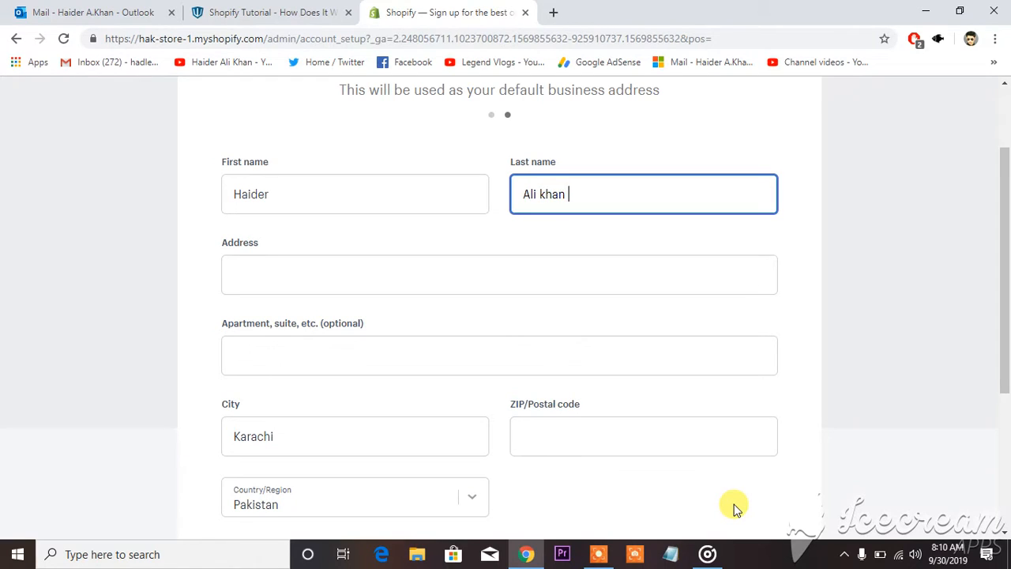
pyautogui.click(499, 275)
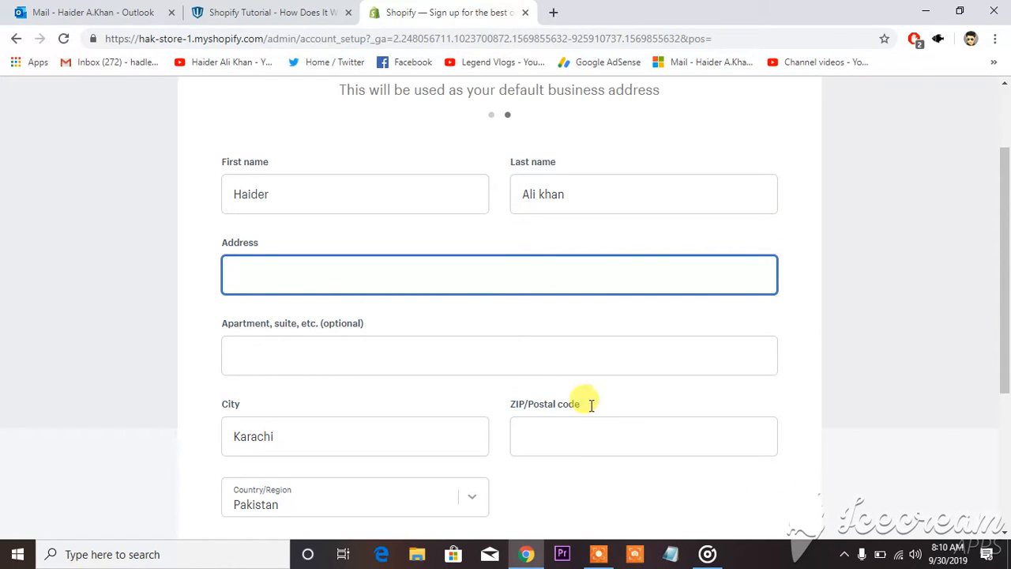